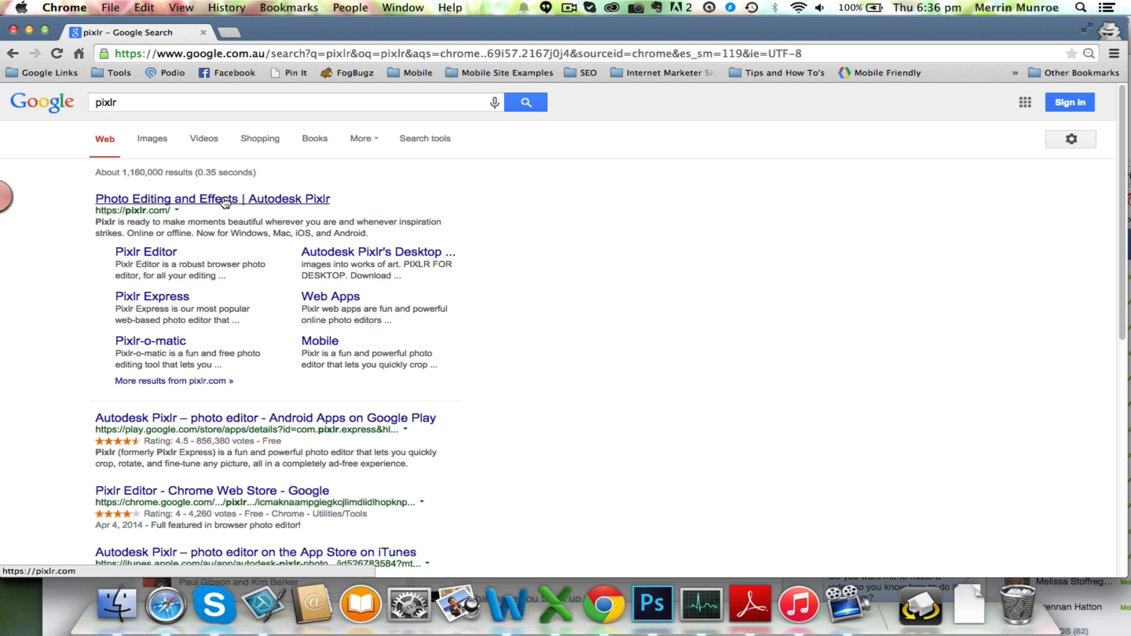
- Go from the Pixlr search result to the Pixlr site and launch the Pixlr Editor web app
{"action": "left_click", "coordinate": [212, 198]}
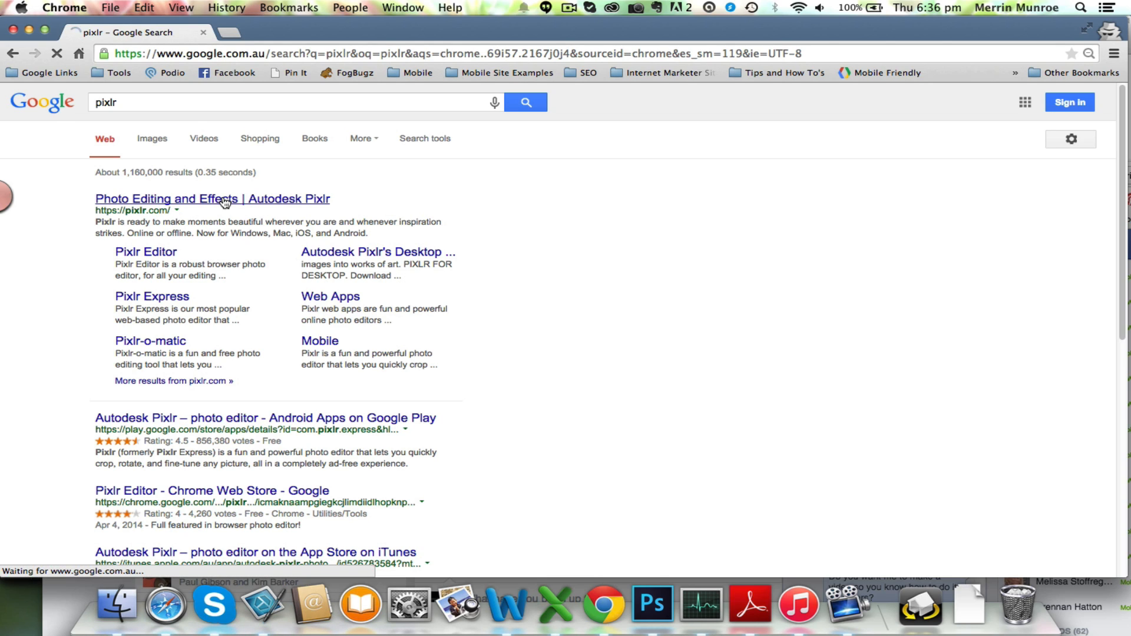
{"action": "left_click", "coordinate": [212, 198]}
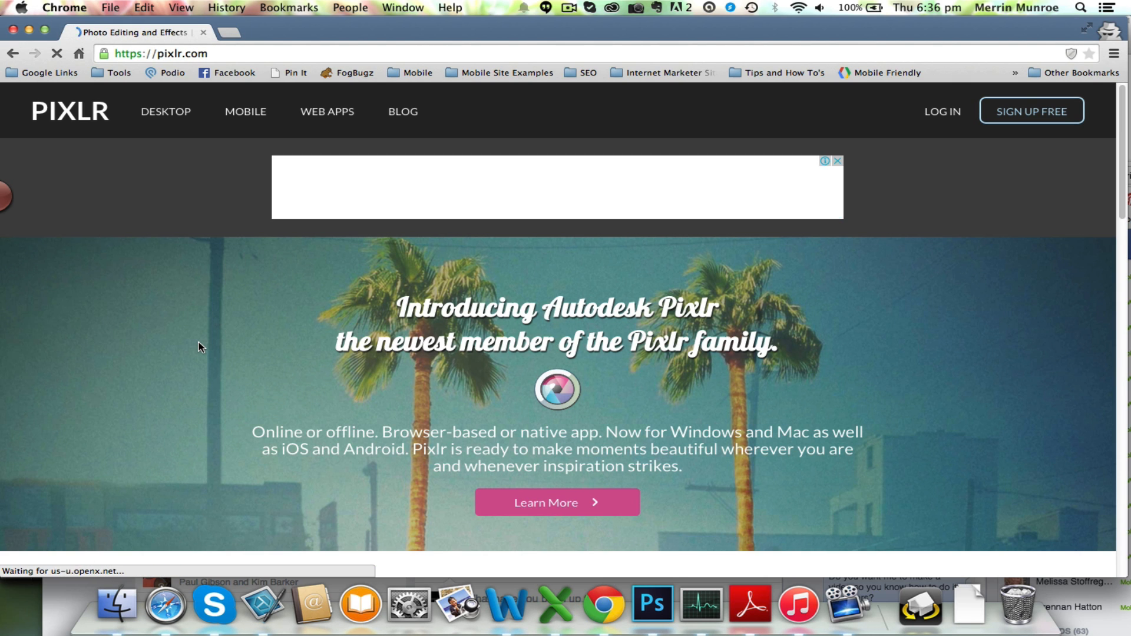
{"action": "scroll", "scroll_direction": "down", "scroll_amount": 3}
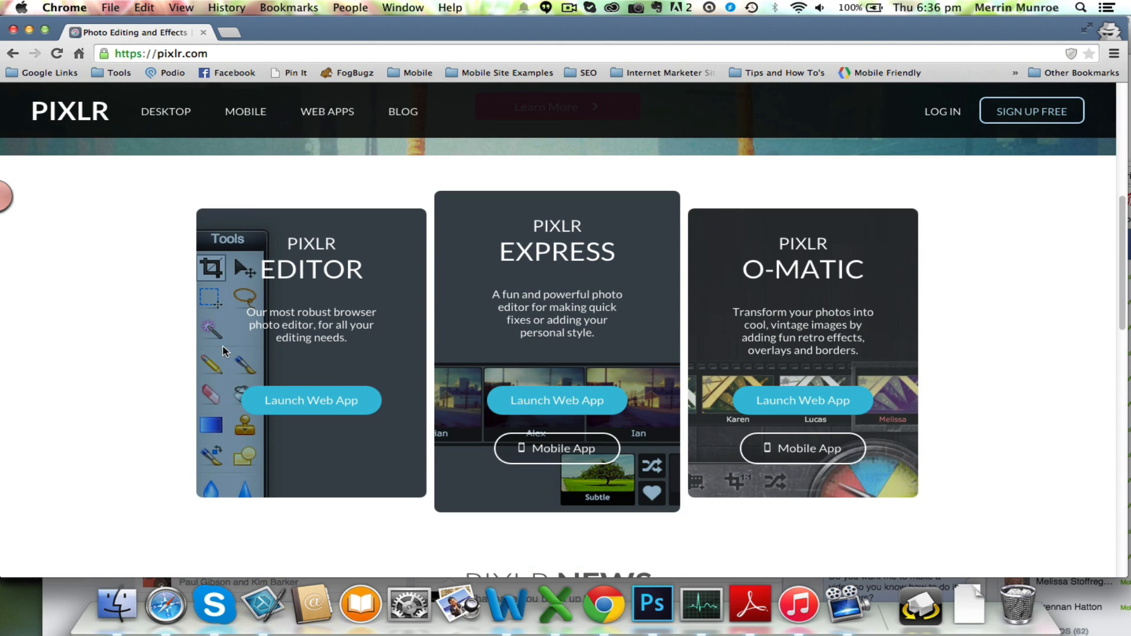
{"action": "mouse_move", "coordinate": [319, 403]}
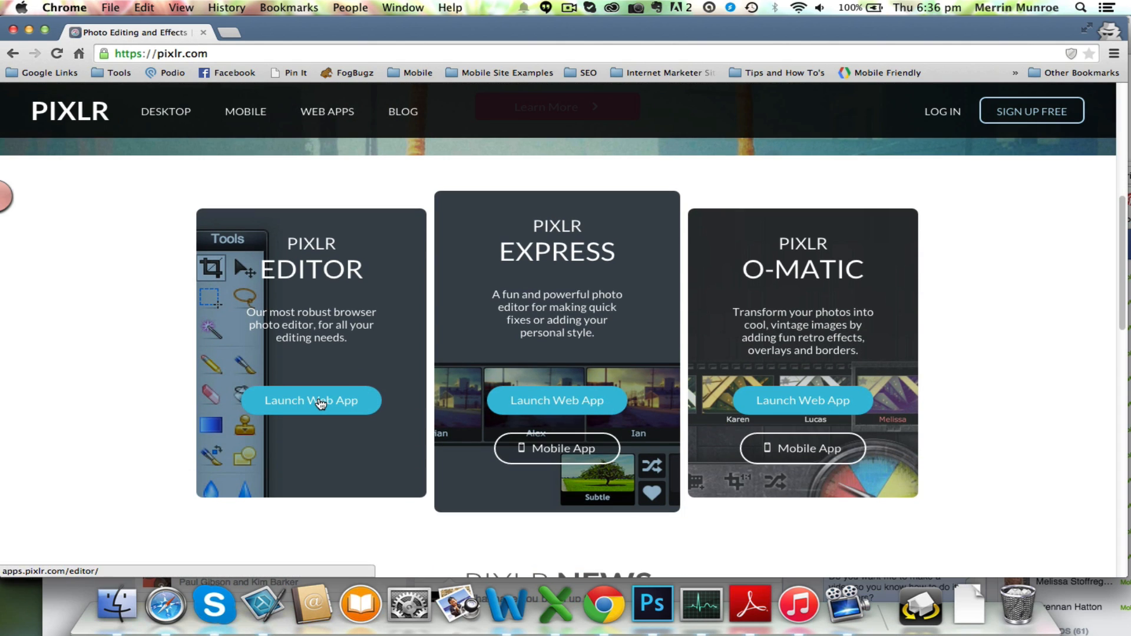
{"action": "left_click", "coordinate": [311, 400]}
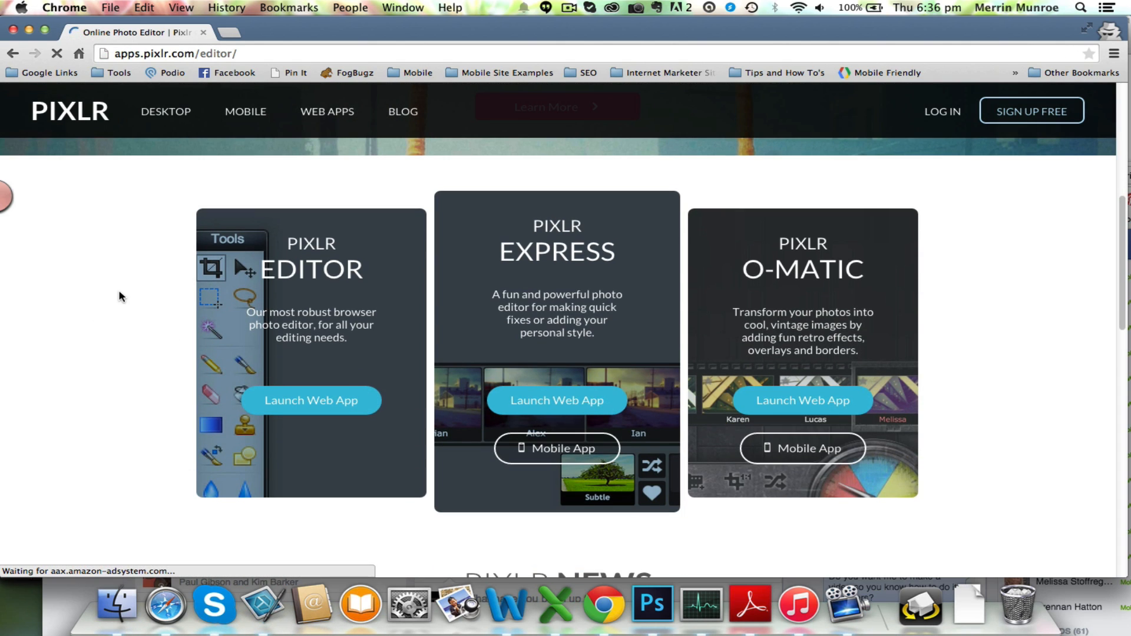
- Create a blank image 180 px wide and 180 px high named 'FB Logo'
{"action": "left_click", "coordinate": [310, 401]}
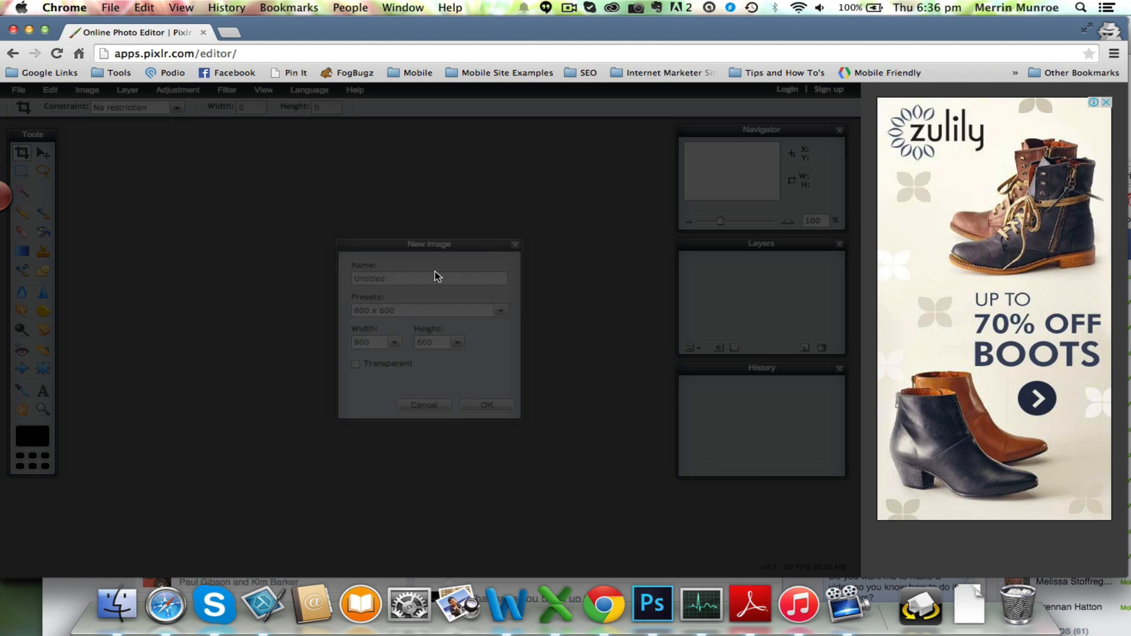
{"action": "left_click", "coordinate": [429, 278]}
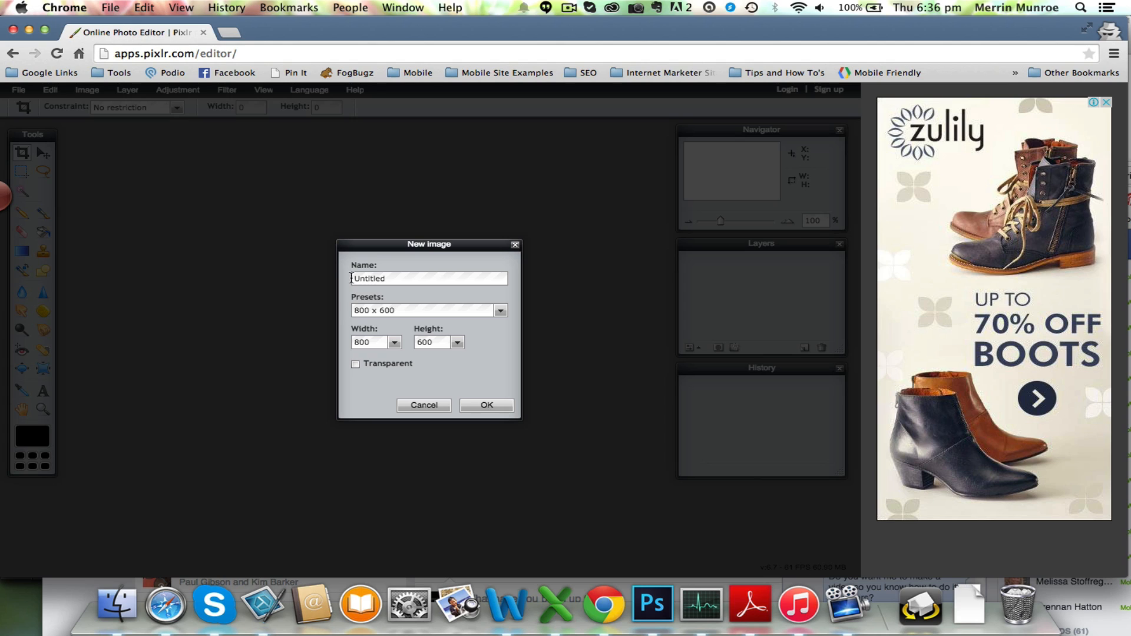
{"action": "left_click", "coordinate": [368, 342]}
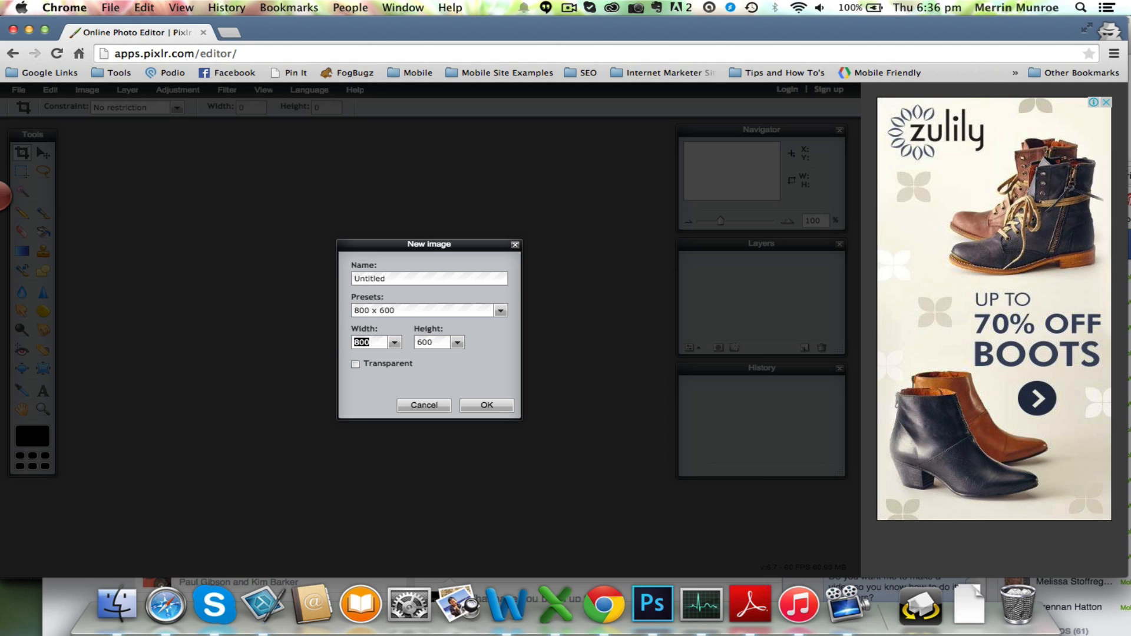
{"action": "type", "text": "180"}
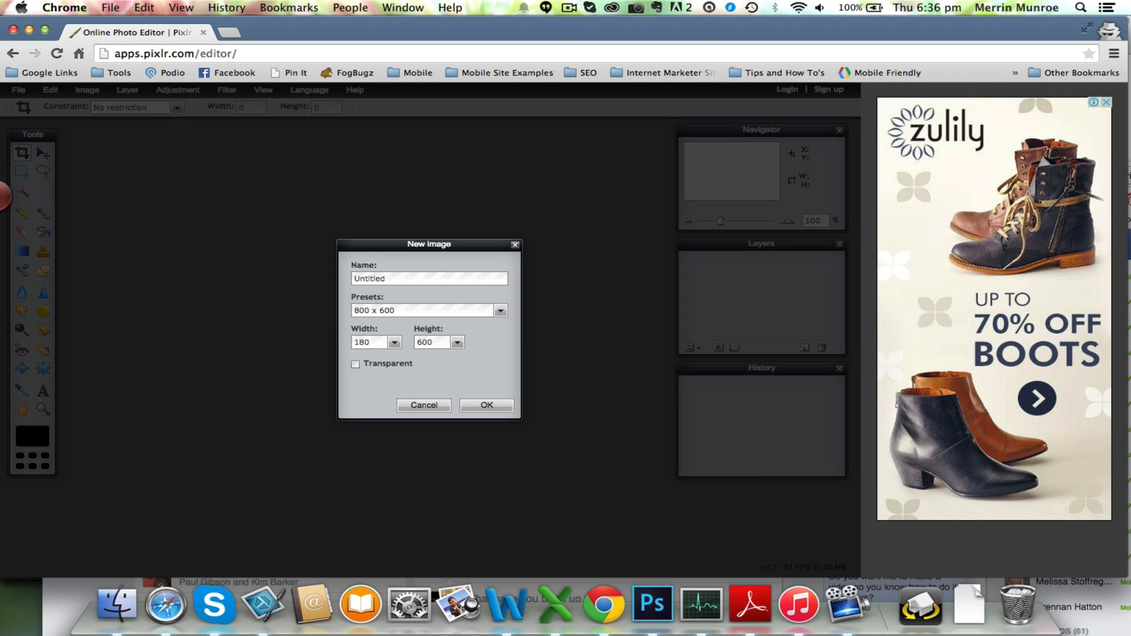
{"action": "type", "text": "180"}
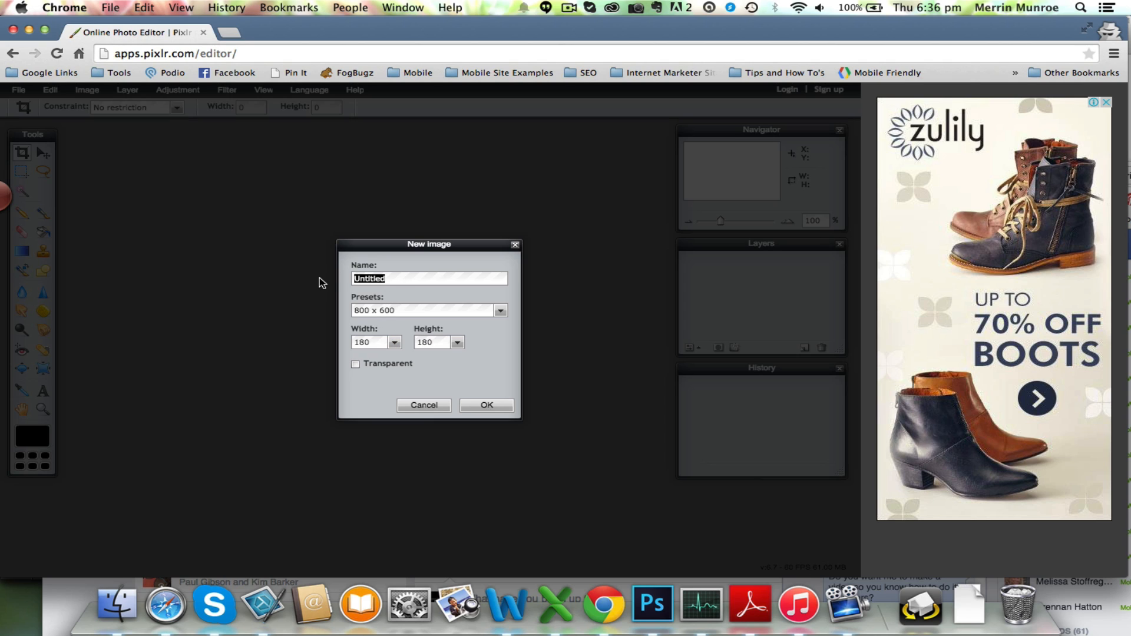
{"action": "type", "text": "FB"}
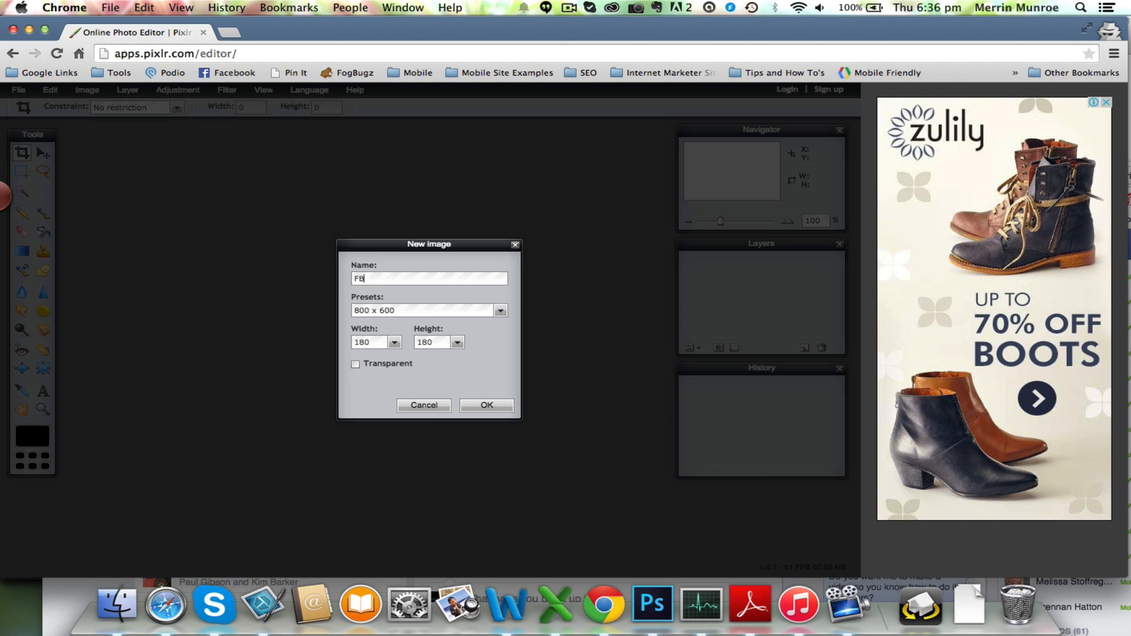
{"action": "type", "text": "Logo"}
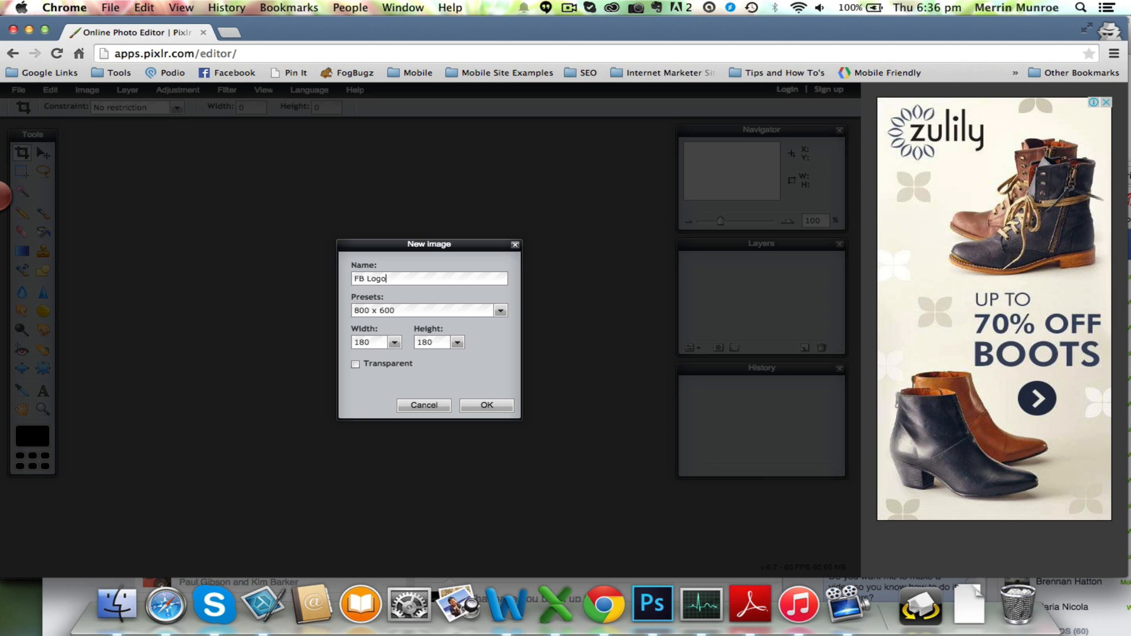
{"action": "mouse_move", "coordinate": [364, 299]}
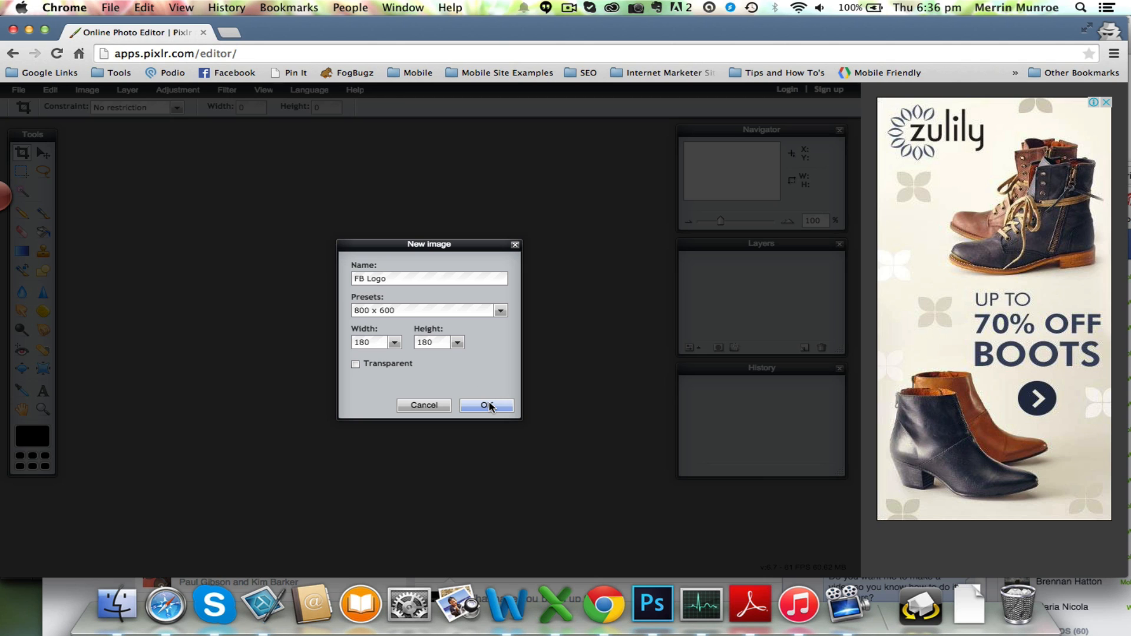
{"action": "left_click", "coordinate": [485, 406]}
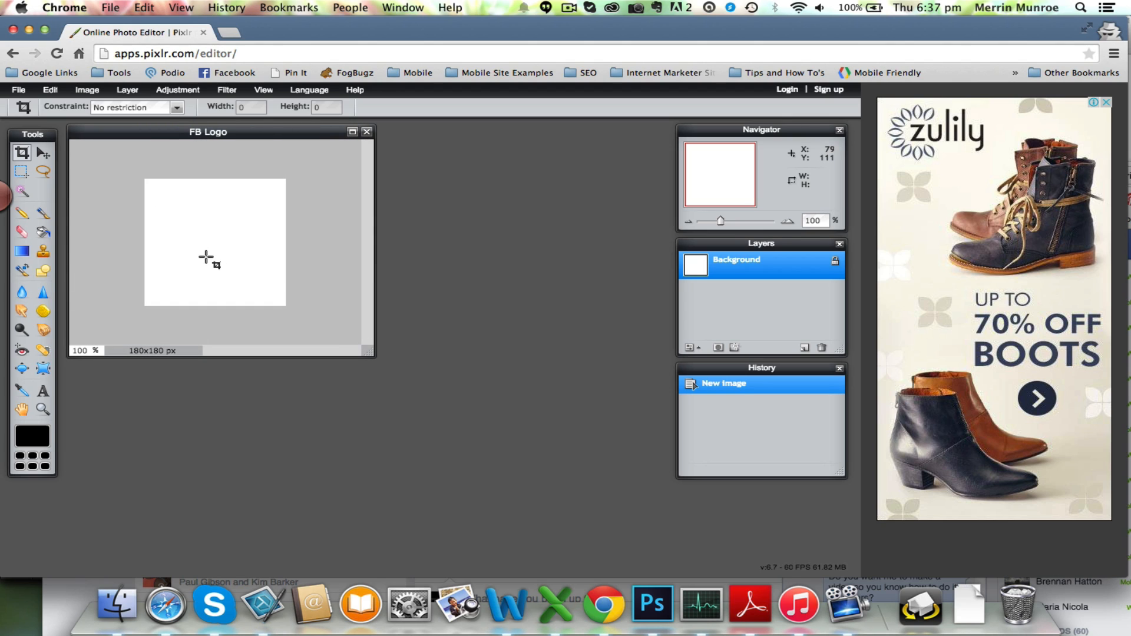
{"action": "mouse_move", "coordinate": [173, 239]}
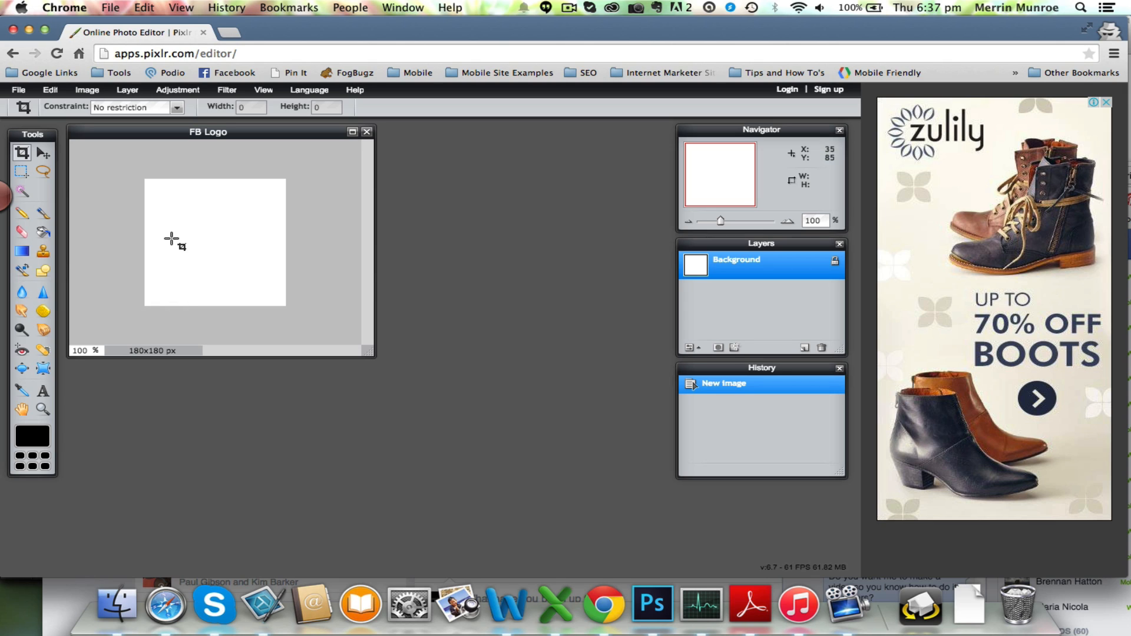
- Confirm black in the colour picker and Paint Bucket the white canvas solid black
{"action": "left_click", "coordinate": [31, 444]}
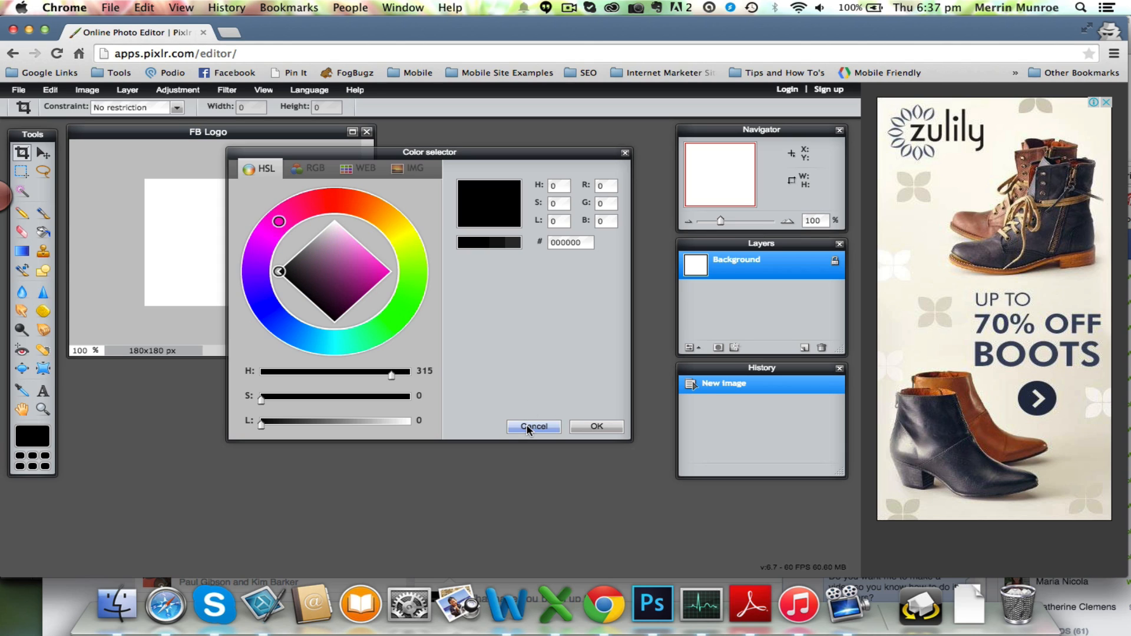
{"action": "left_click", "coordinate": [533, 427]}
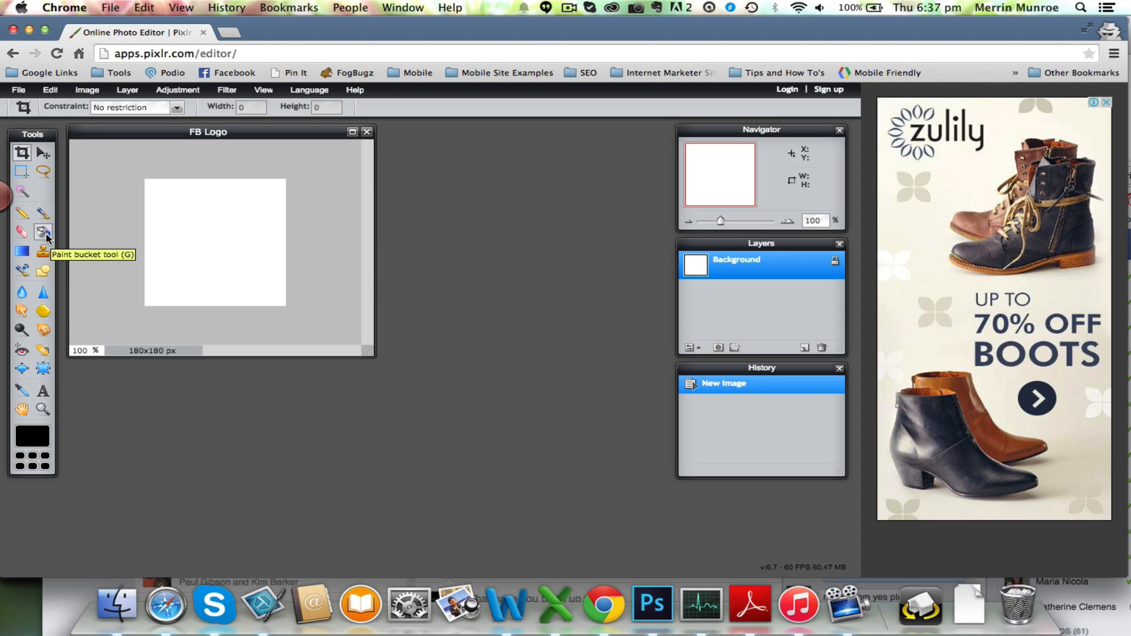
{"action": "left_click", "coordinate": [43, 232]}
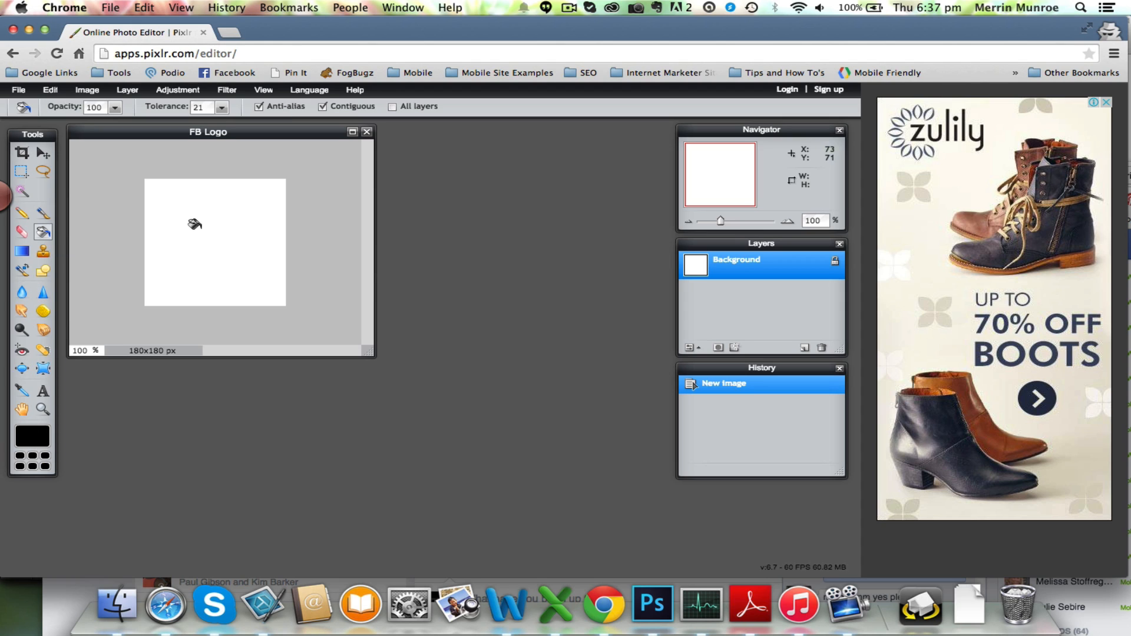
{"action": "left_click", "coordinate": [193, 224]}
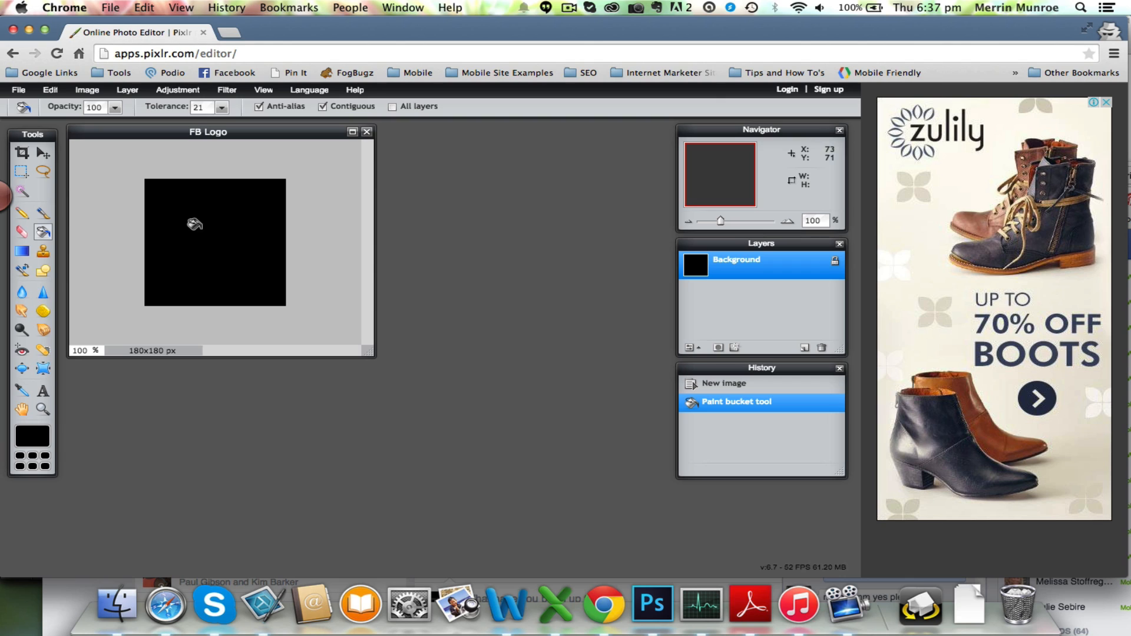
{"action": "mouse_move", "coordinate": [157, 268]}
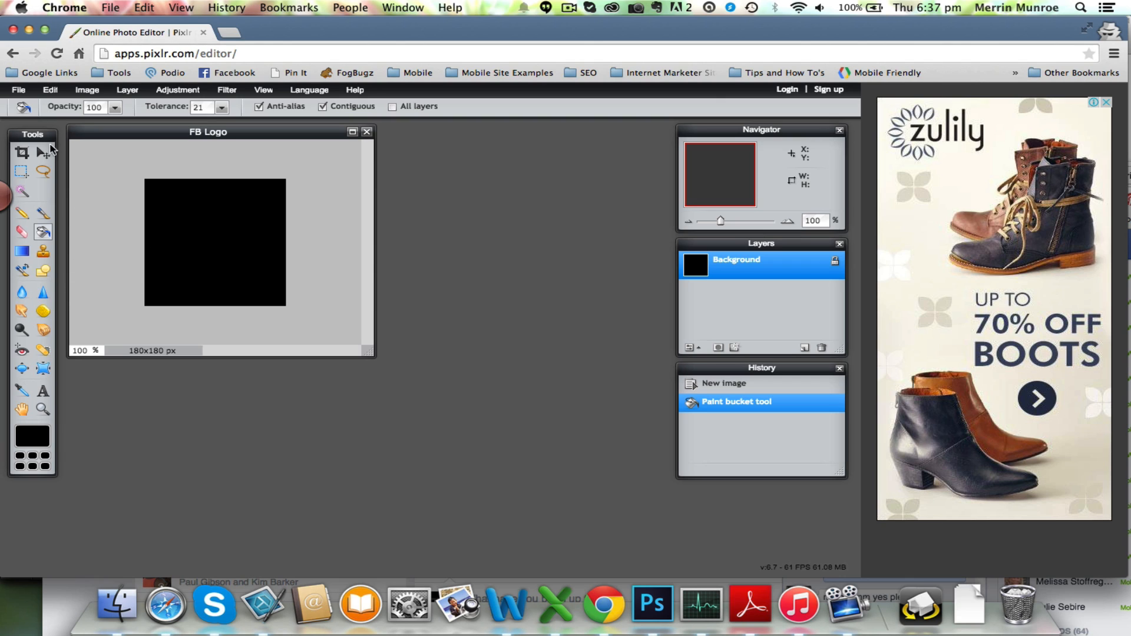
{"action": "left_click", "coordinate": [42, 152]}
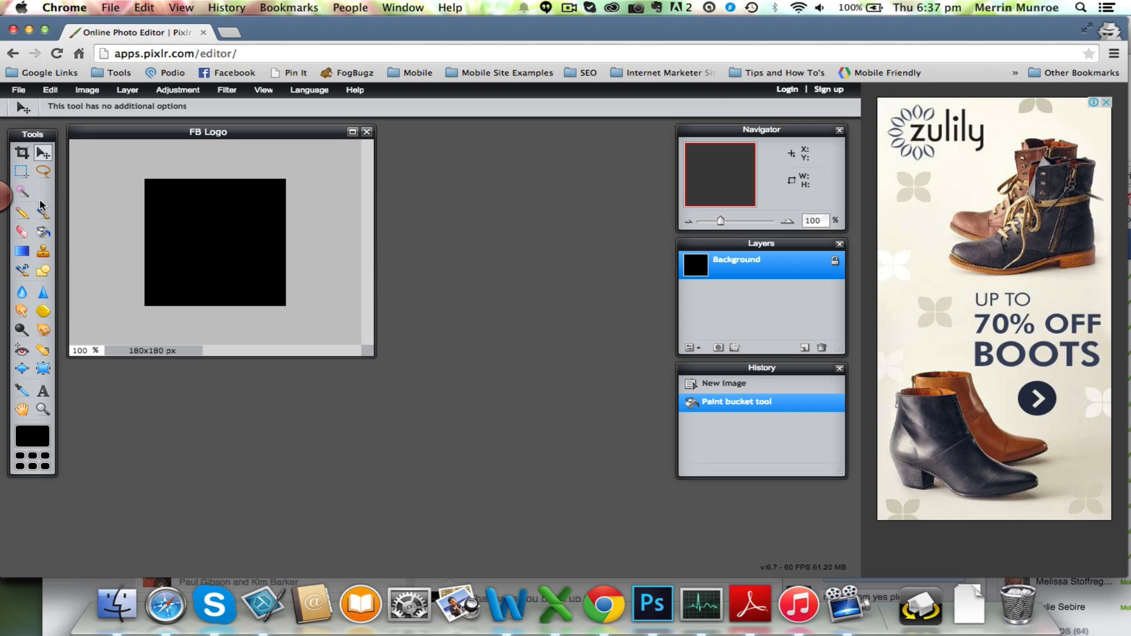
{"action": "mouse_move", "coordinate": [176, 242]}
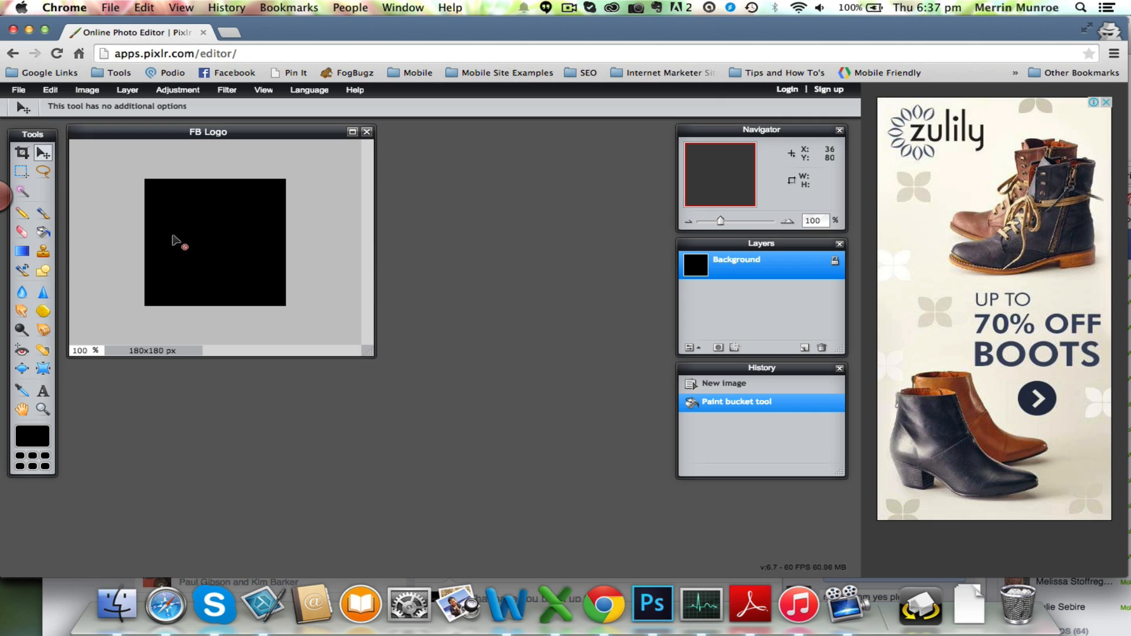
{"action": "left_click", "coordinate": [18, 89]}
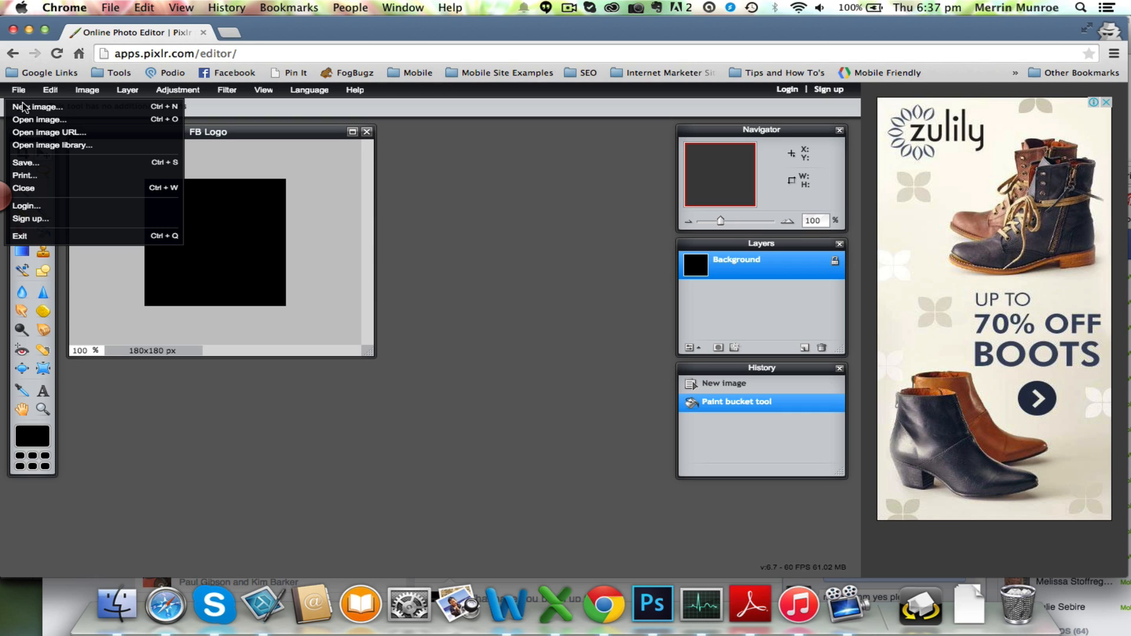
- Open 'Peninsula Hay Sales Logo.jpg' alongside the black FB Logo canvas
{"action": "left_click", "coordinate": [564, 242]}
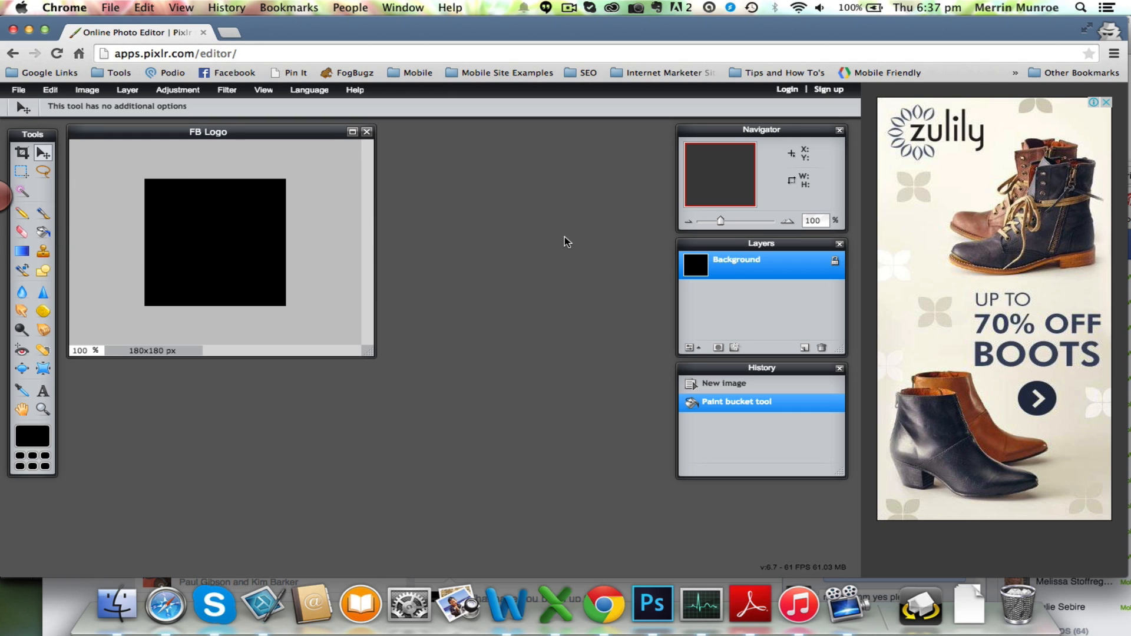
{"action": "mouse_move", "coordinate": [528, 258]}
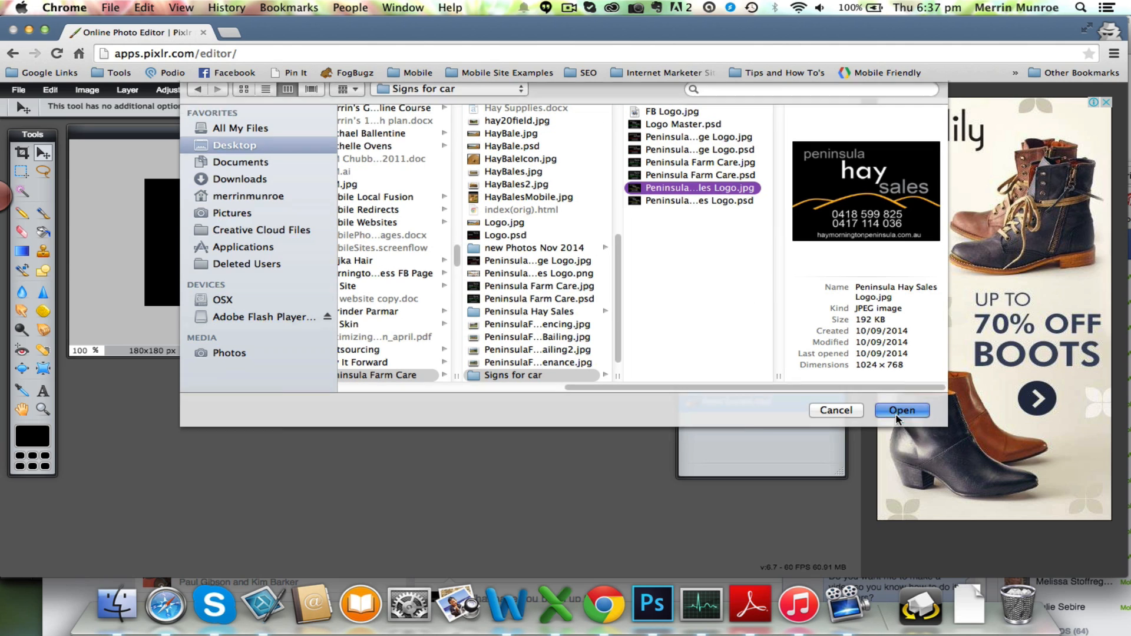
{"action": "left_click", "coordinate": [901, 410]}
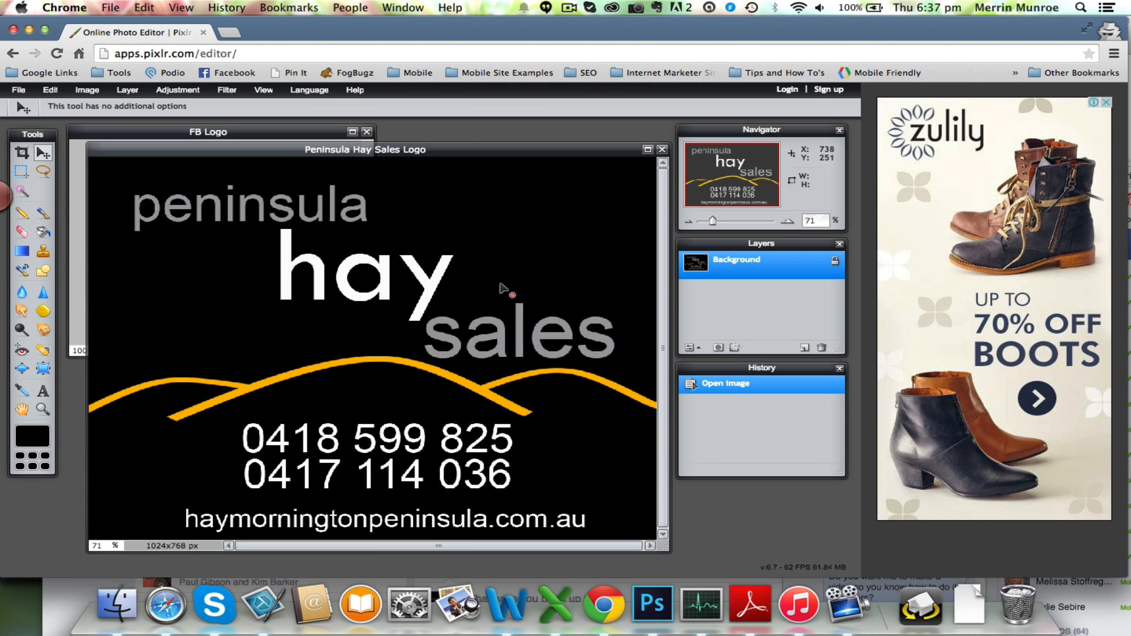
{"action": "mouse_move", "coordinate": [219, 145]}
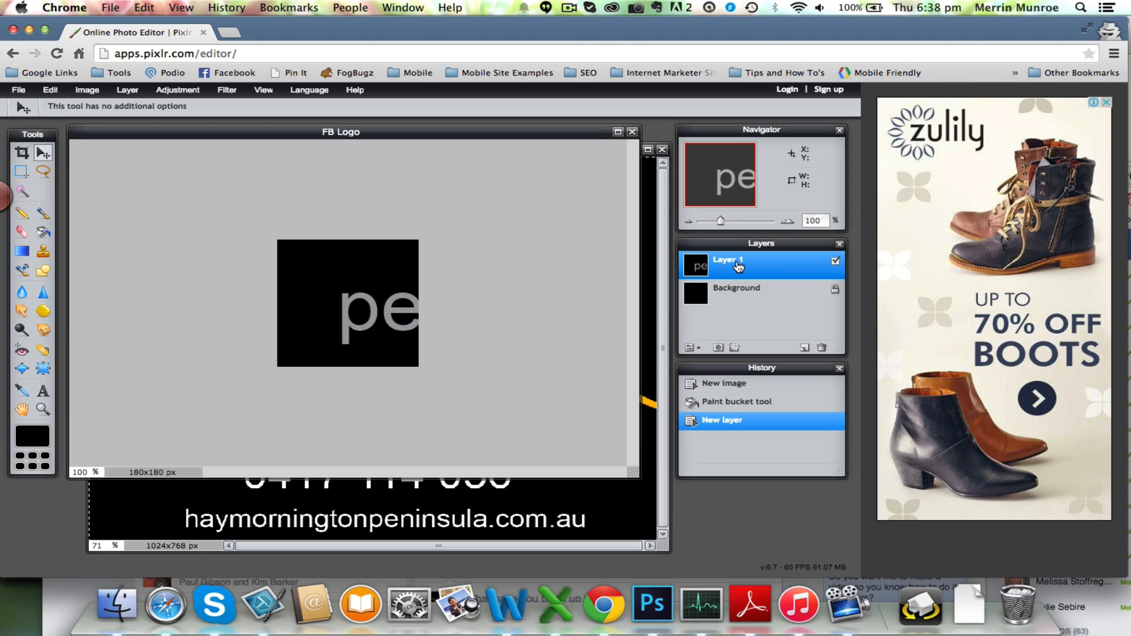
{"action": "mouse_move", "coordinate": [249, 166]}
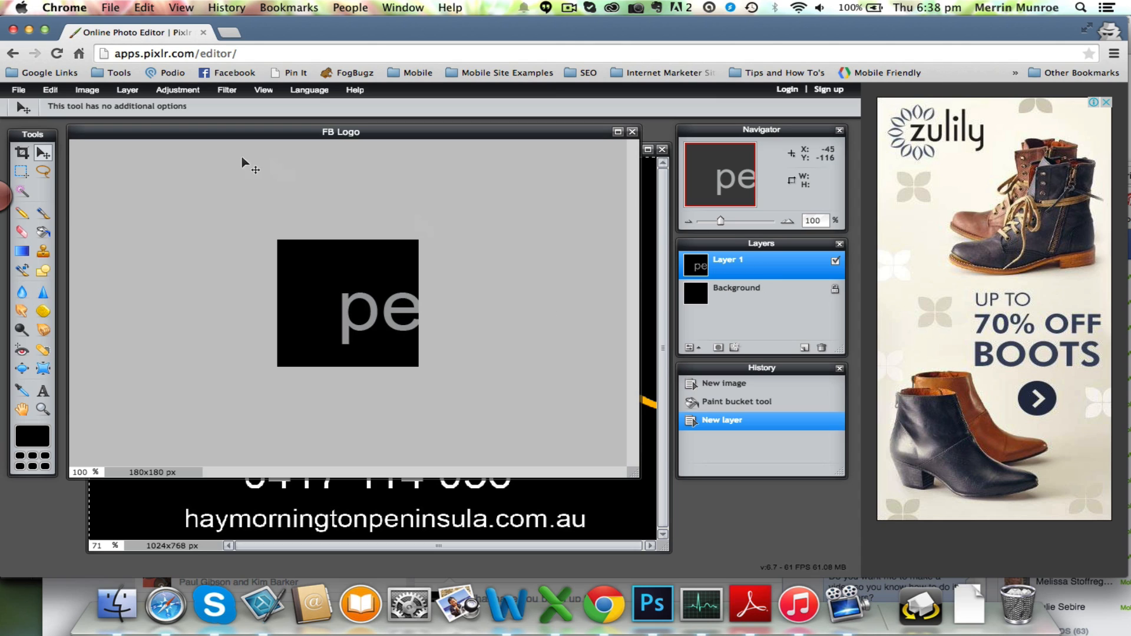
- Free transform the pasted logo layer, scale it to fit within the square, and apply
{"action": "left_click", "coordinate": [18, 89]}
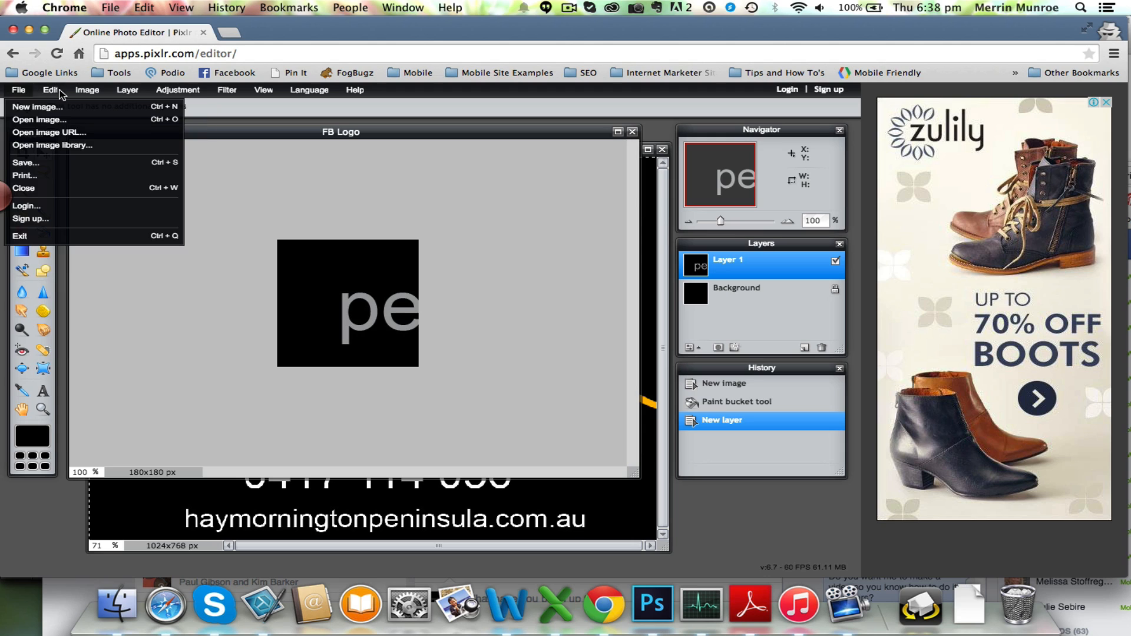
{"action": "left_click", "coordinate": [49, 90]}
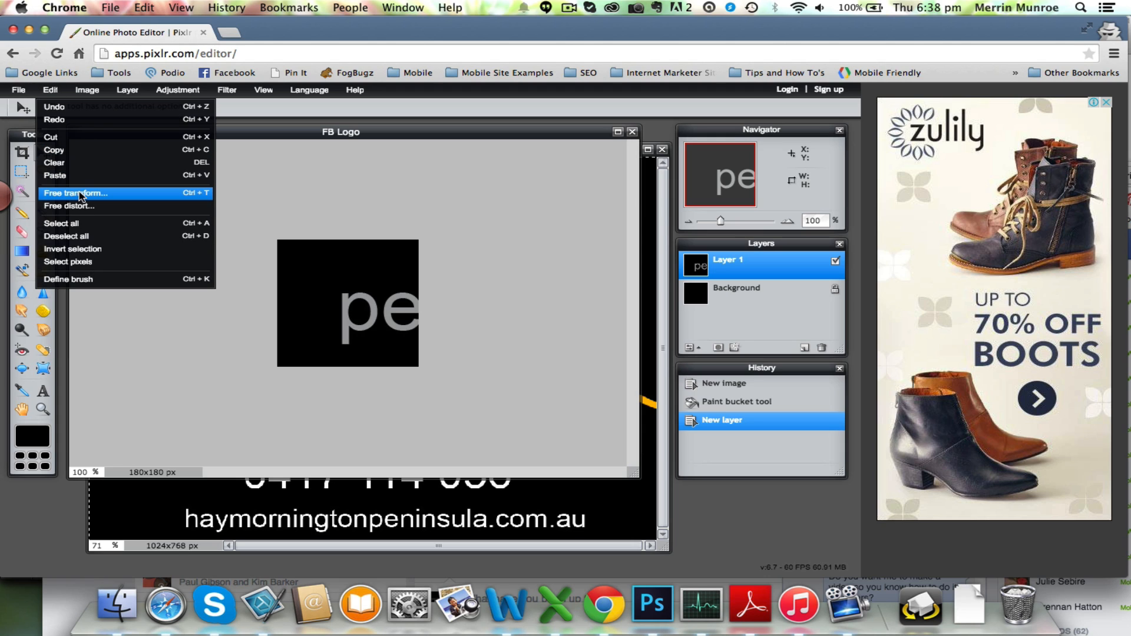
{"action": "left_click", "coordinate": [73, 192]}
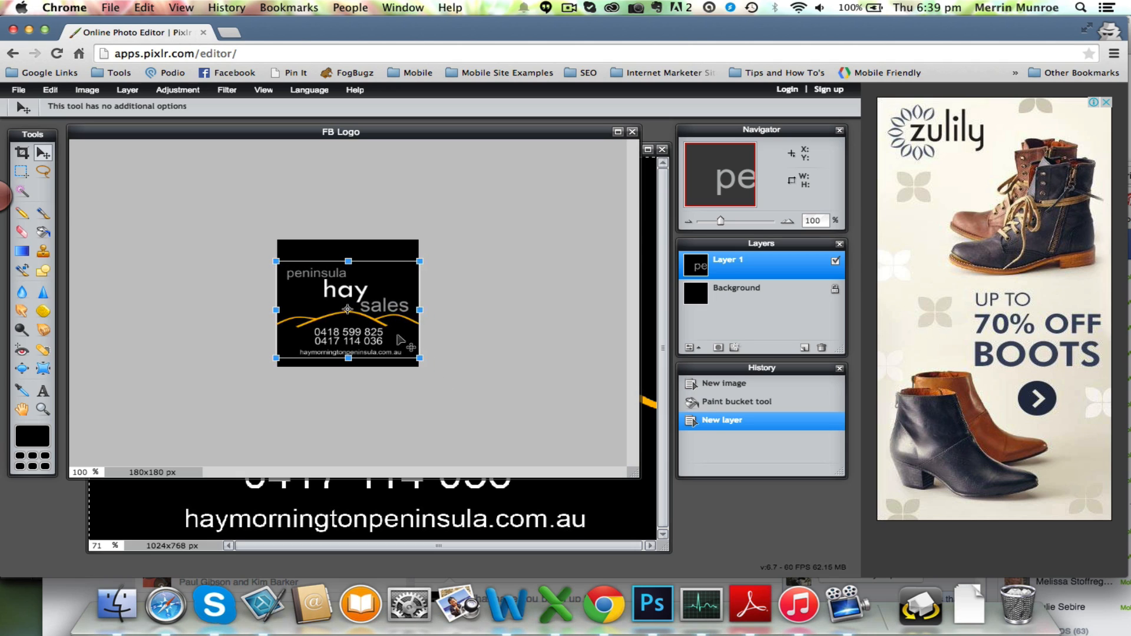
{"action": "left_click_drag", "start_coordinate": [347, 296], "coordinate": [348, 307]}
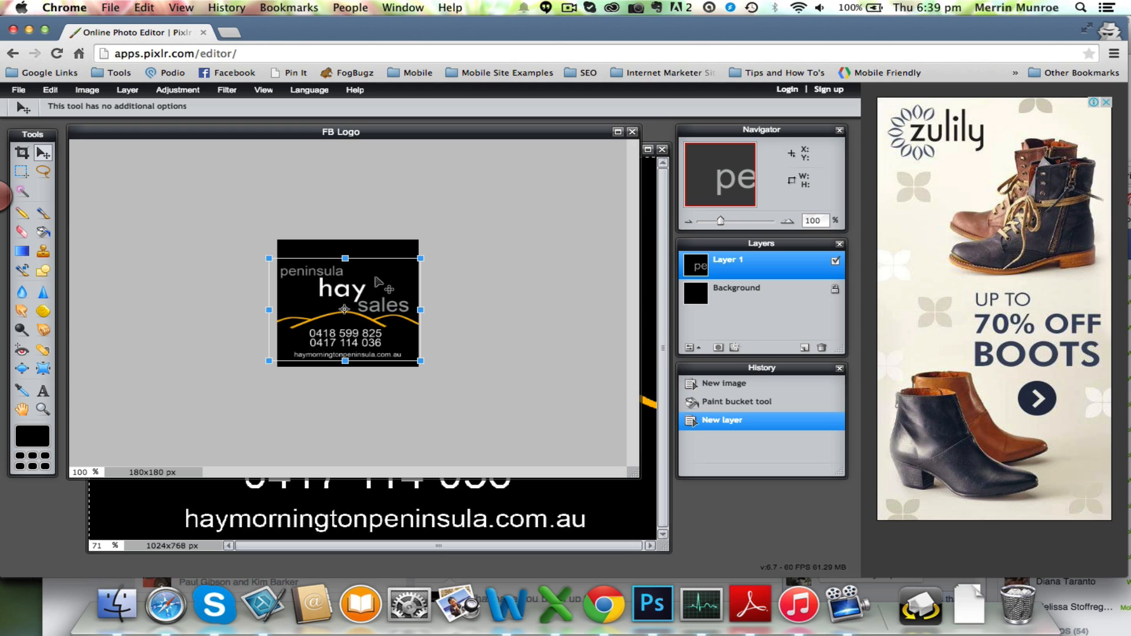
{"action": "mouse_move", "coordinate": [382, 301]}
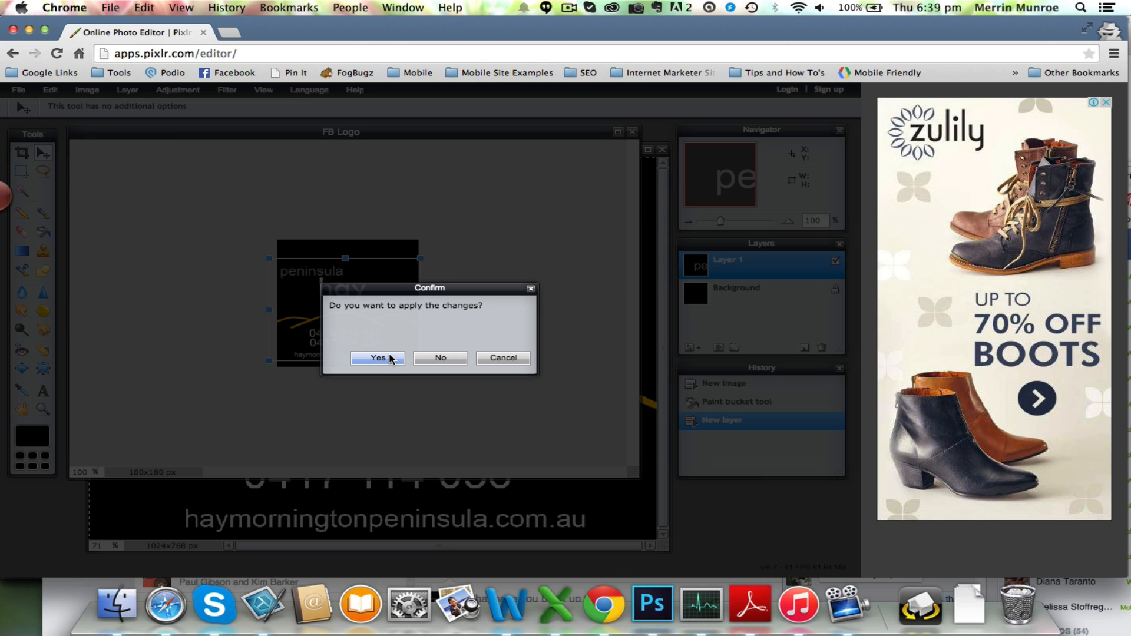
{"action": "left_click", "coordinate": [375, 358]}
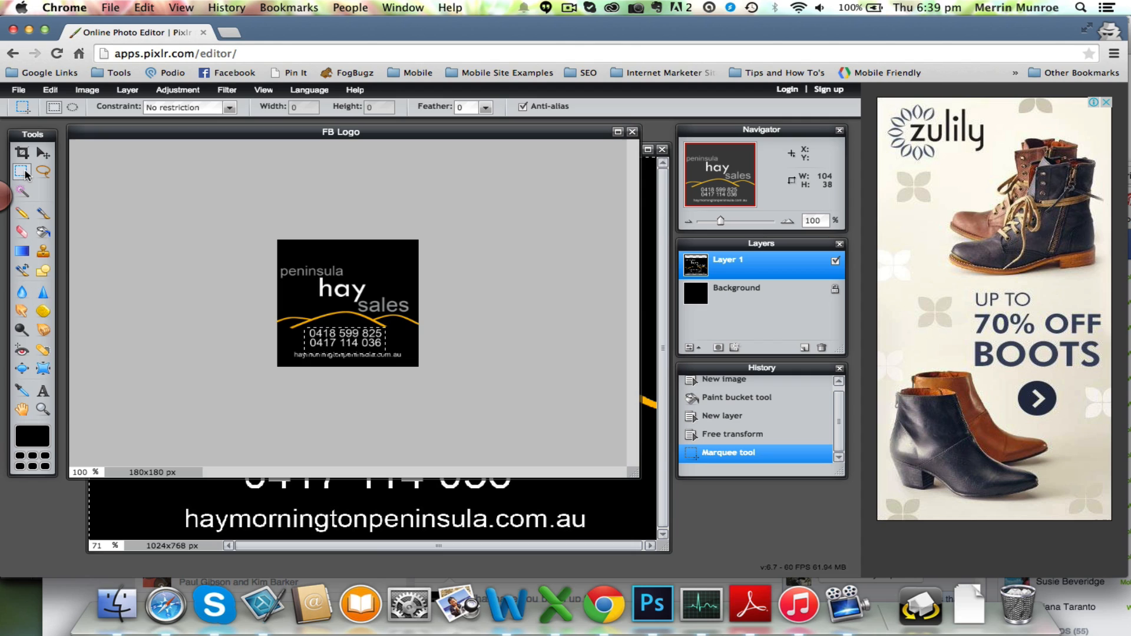
{"action": "mouse_move", "coordinate": [21, 170]}
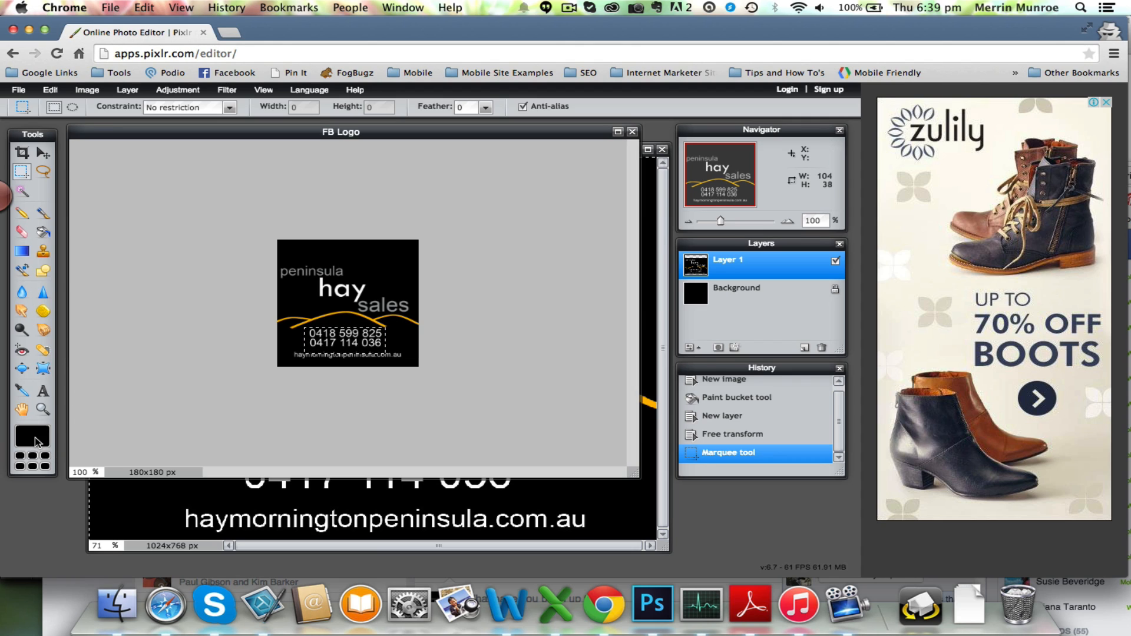
{"action": "mouse_move", "coordinate": [33, 440]}
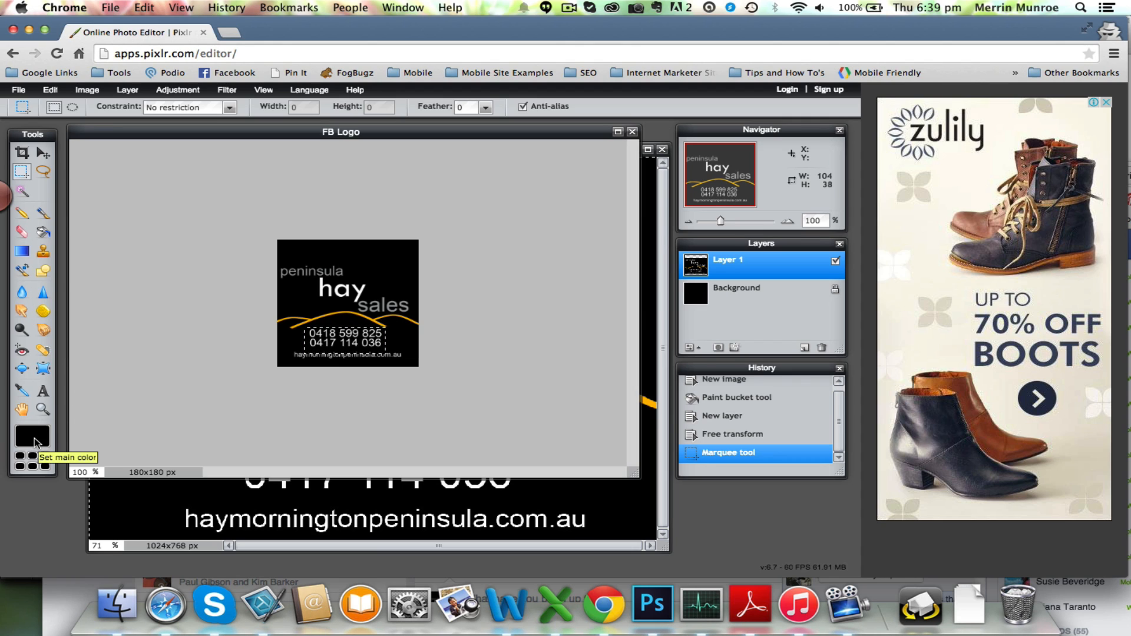
{"action": "mouse_move", "coordinate": [51, 242]}
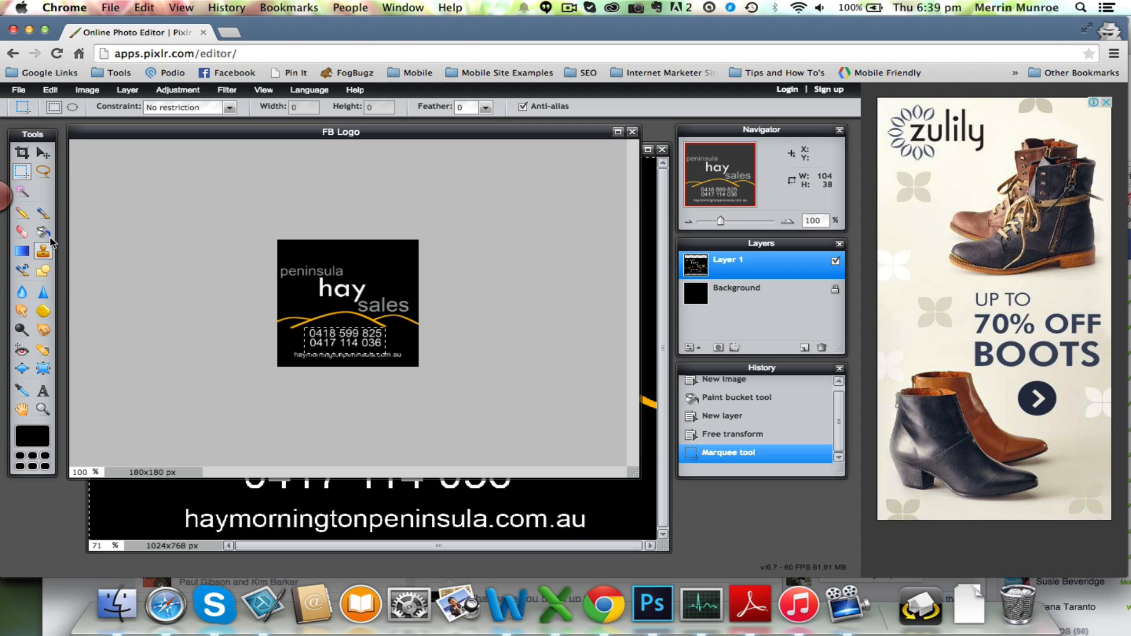
- Brush black over the strip holding the phone numbers and web address
{"action": "left_click", "coordinate": [42, 214]}
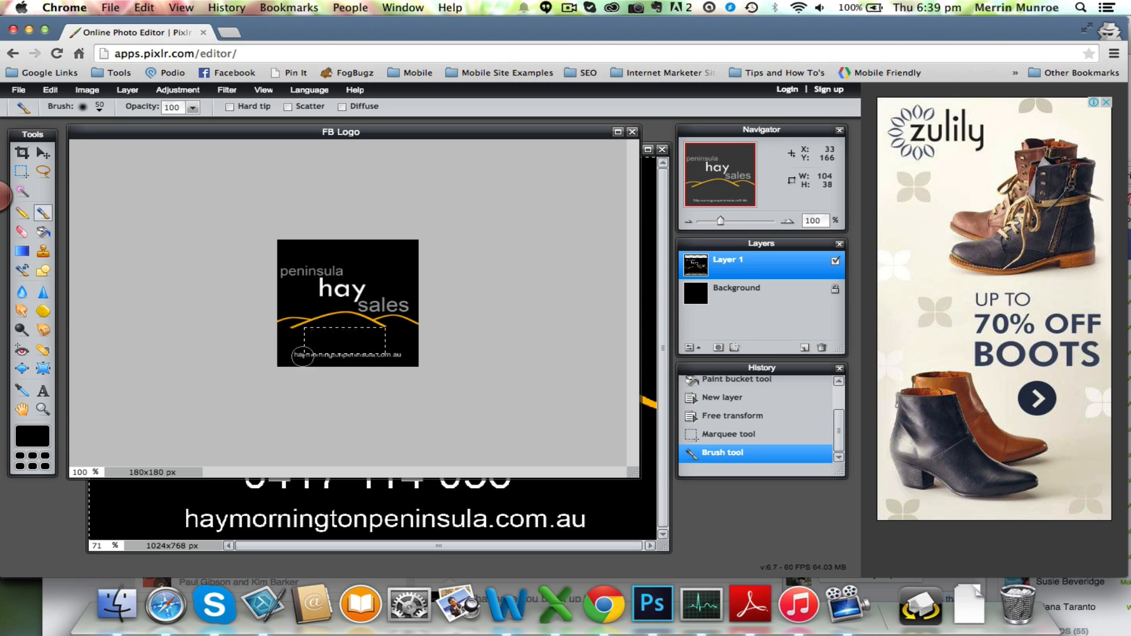
{"action": "left_click", "coordinate": [21, 172]}
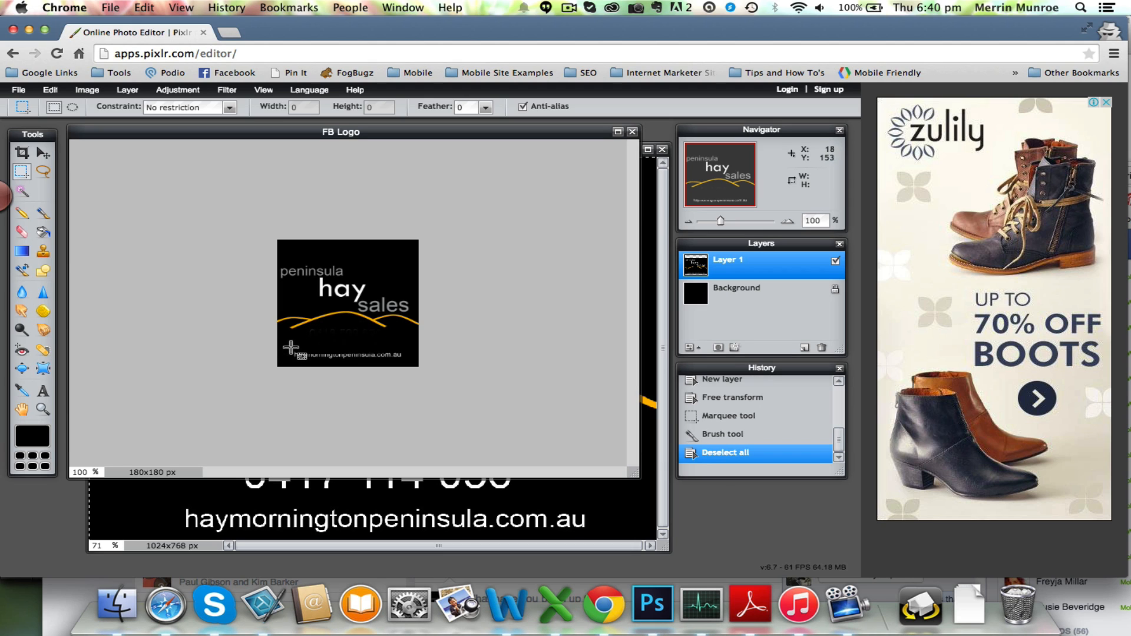
{"action": "left_click_drag", "start_coordinate": [288, 345], "coordinate": [411, 360]}
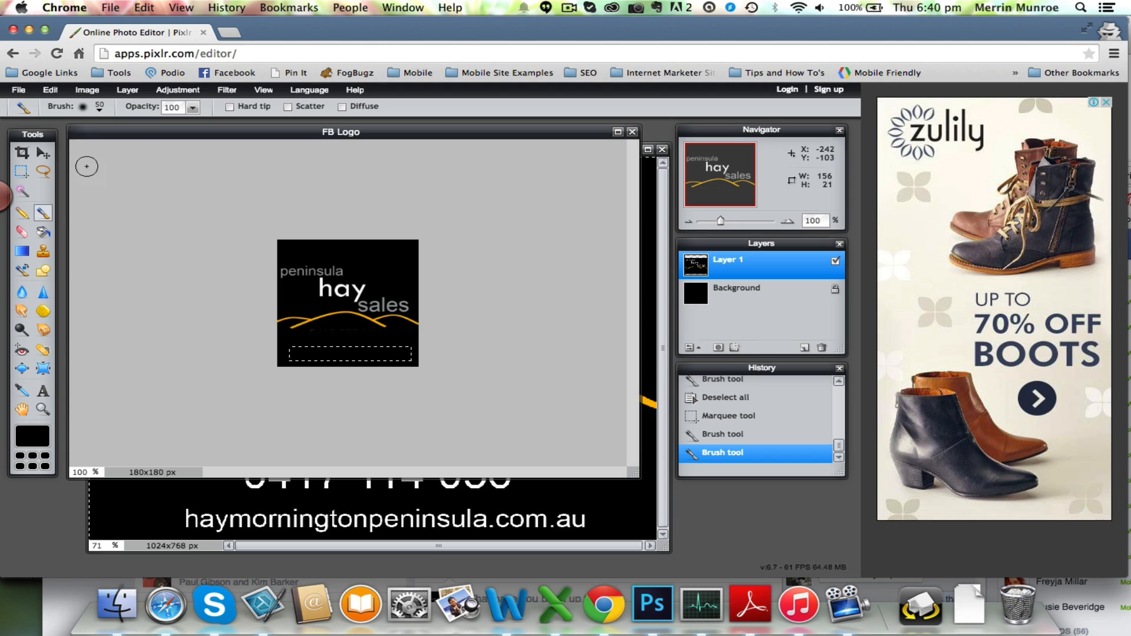
{"action": "left_click", "coordinate": [43, 152]}
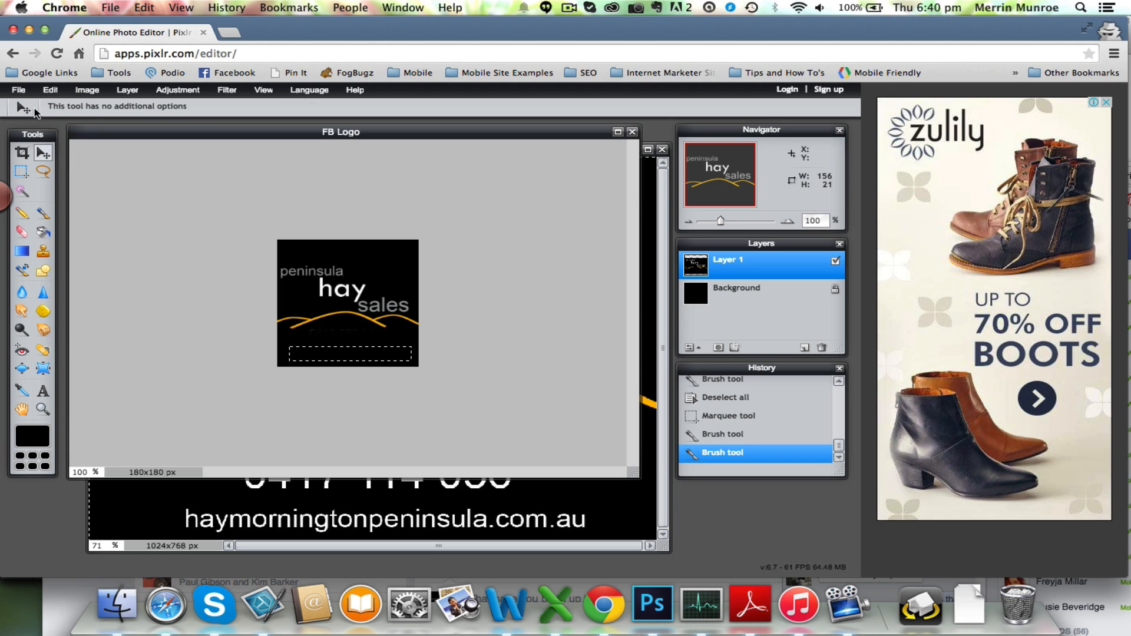
- Save as 'FB Logo Hay Sales' JPEG with the quality slider at 100
{"action": "left_click", "coordinate": [17, 89]}
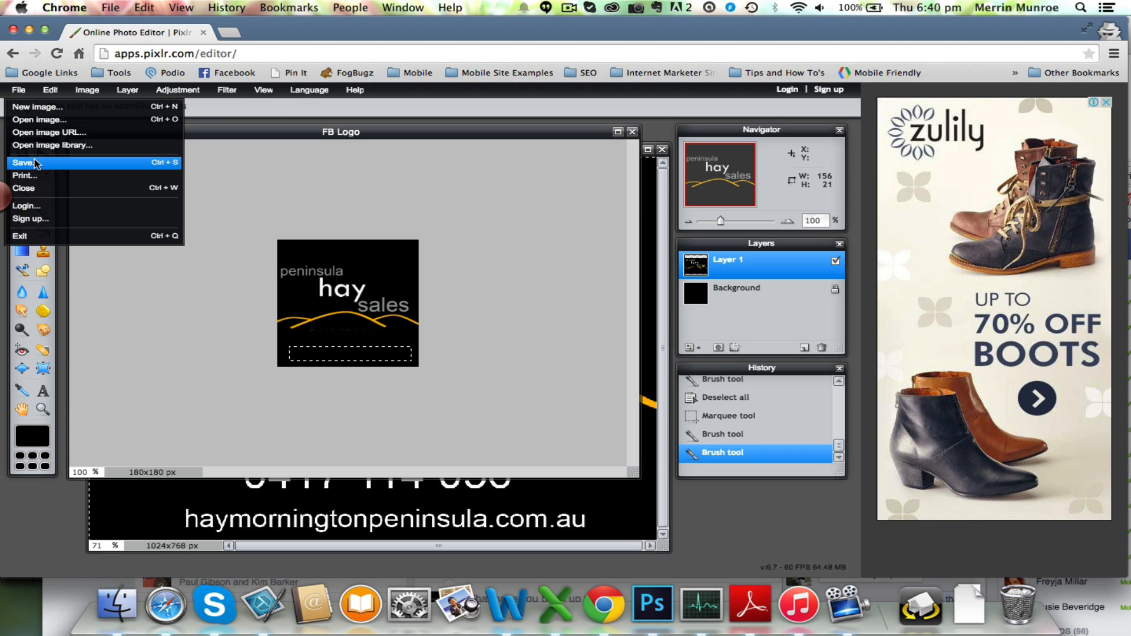
{"action": "left_click", "coordinate": [27, 163]}
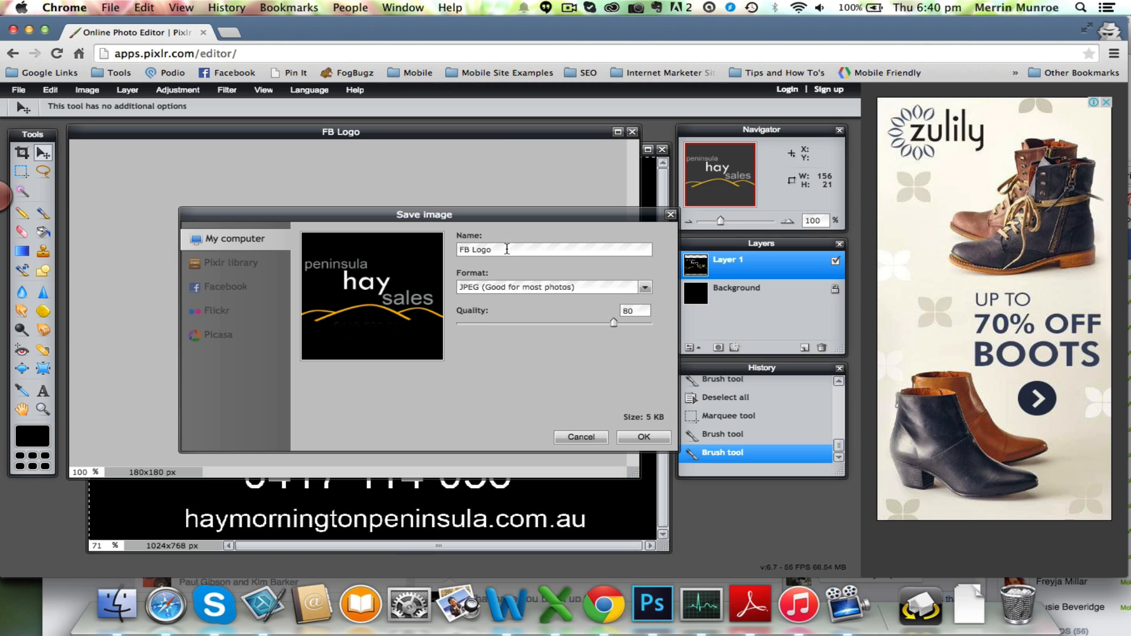
{"action": "type", "text": "Hay Sales"}
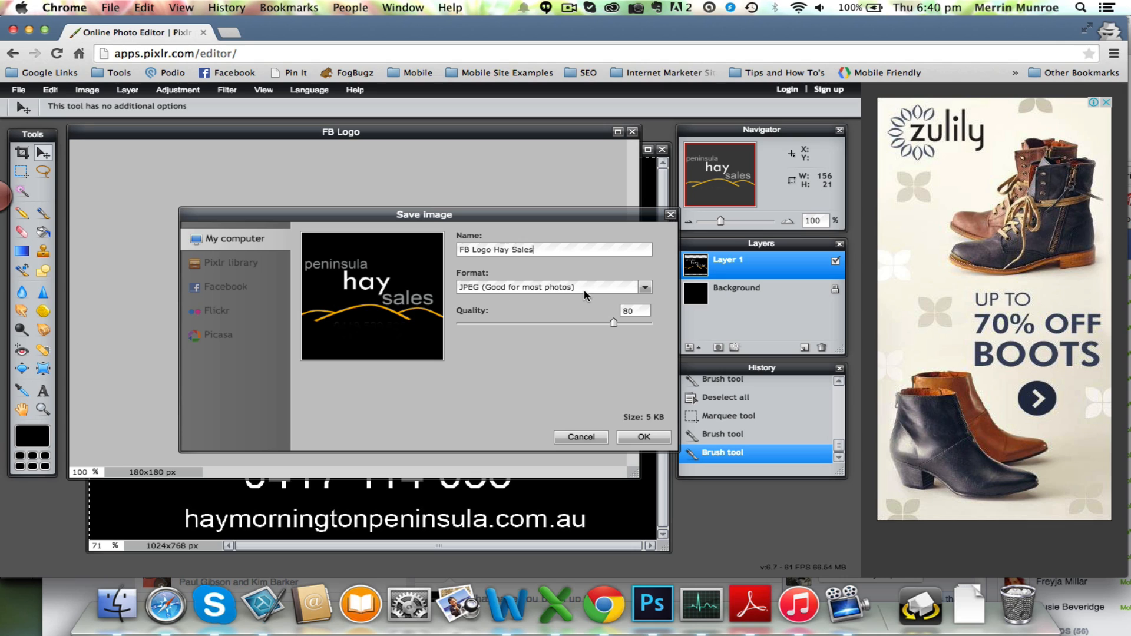
{"action": "left_click_drag", "start_coordinate": [613, 323], "coordinate": [651, 323]}
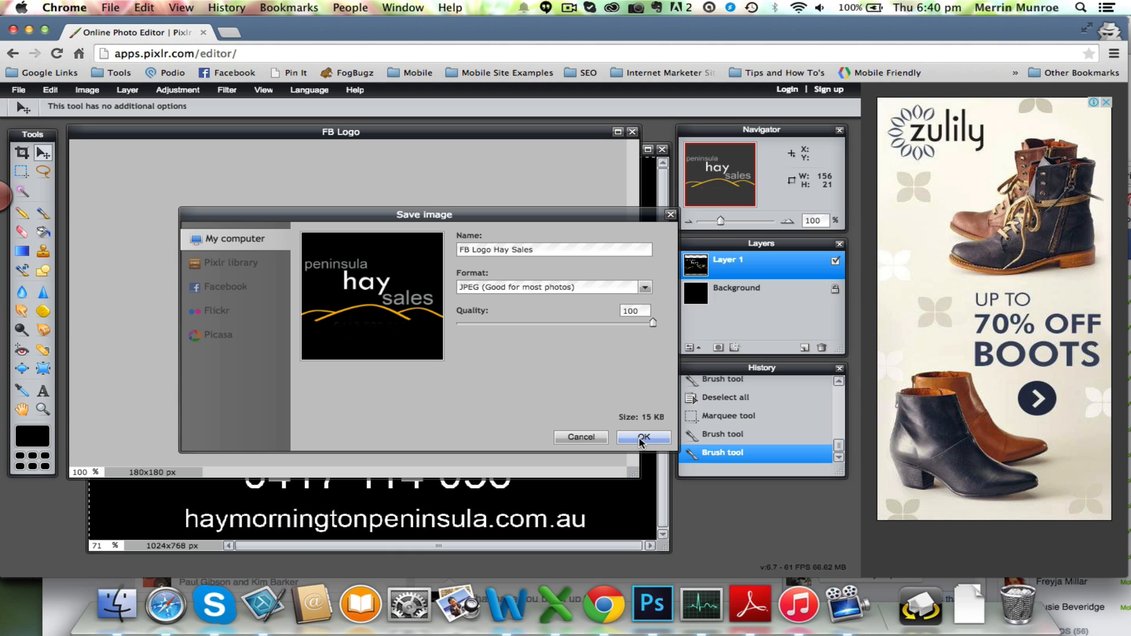
{"action": "left_click", "coordinate": [641, 439]}
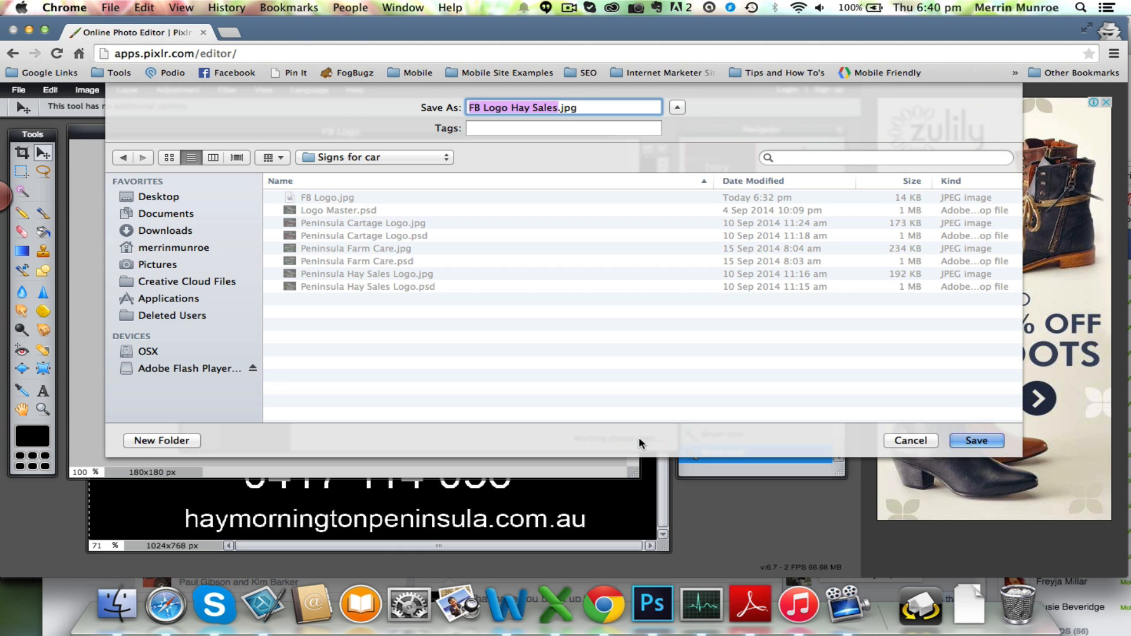